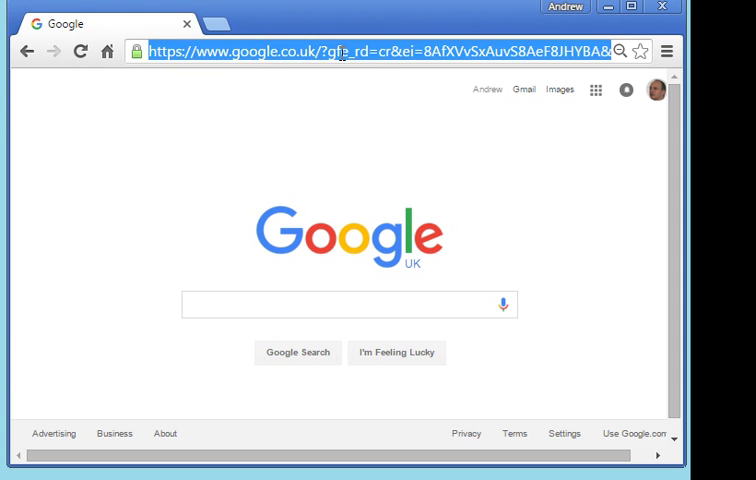
type("https://aws.amazon.com/")
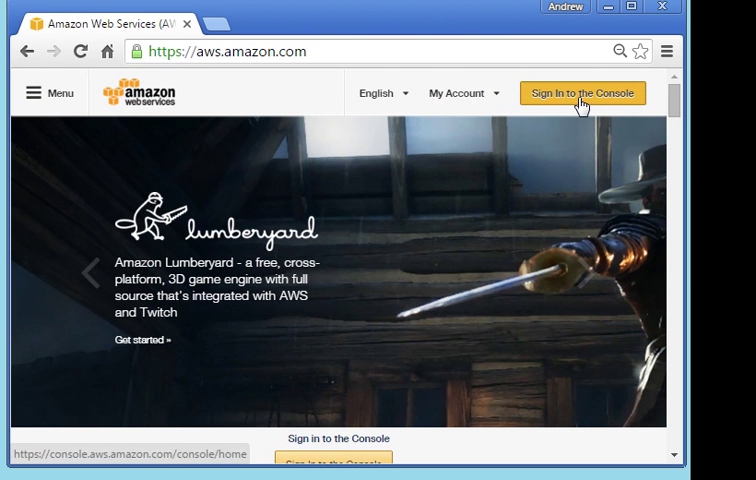
left_click(582, 92)
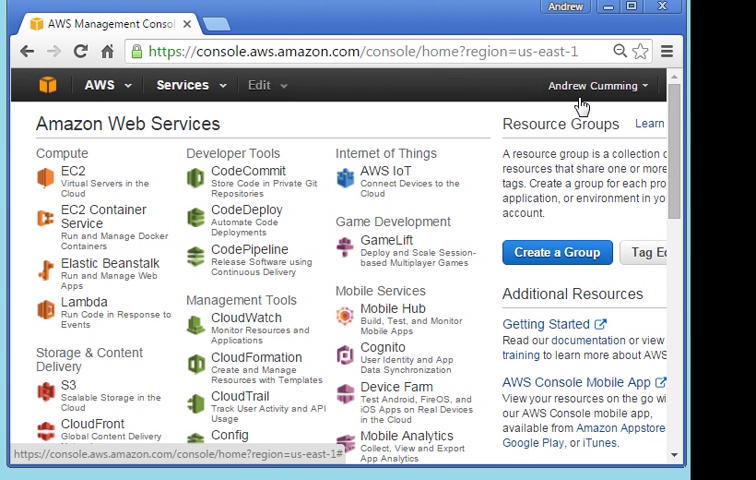
mouse_move(580, 108)
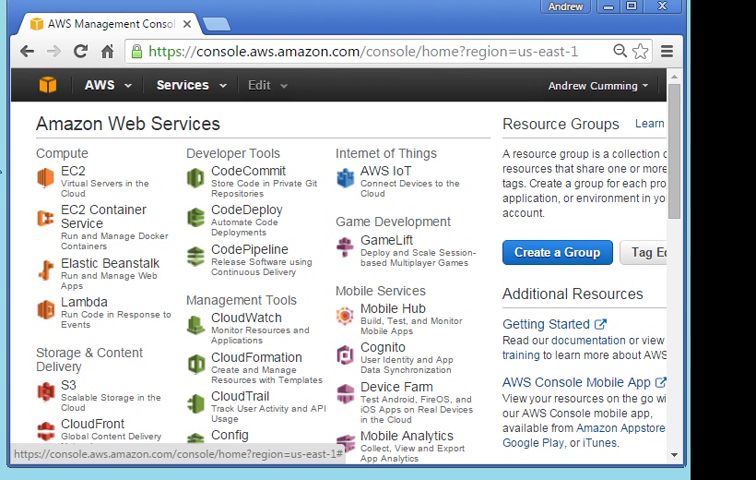
Start a new EC2 instance launch and scroll the Quick Start AMI list to Amazon Linux AMI (PV)
left_click(54, 170)
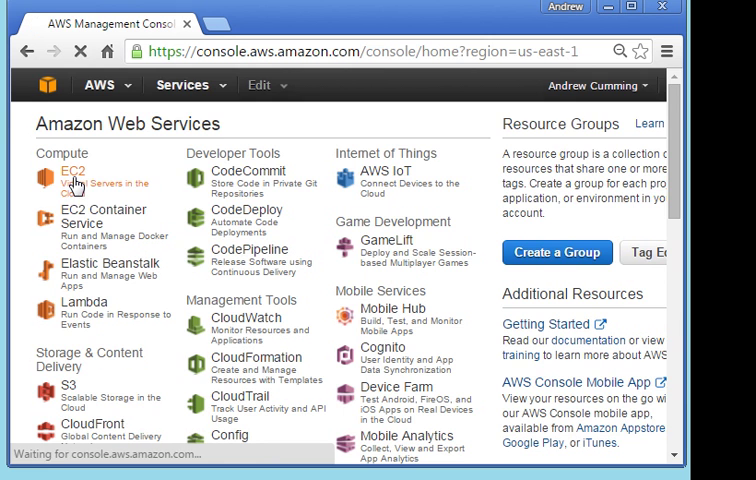
left_click(64, 172)
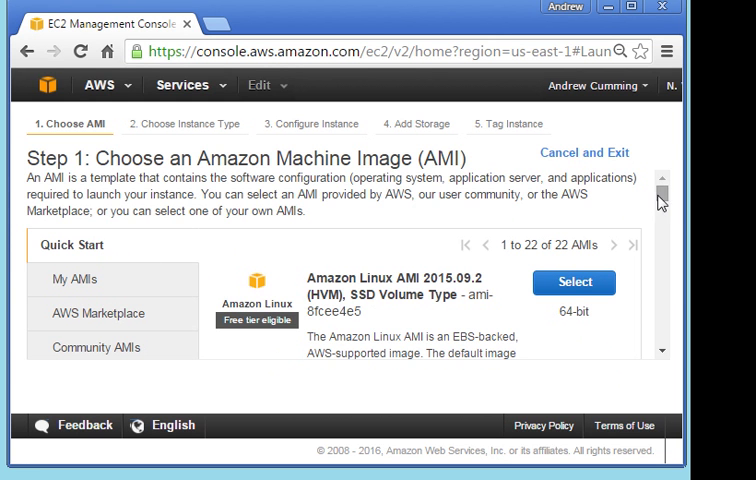
scroll("down", 3)
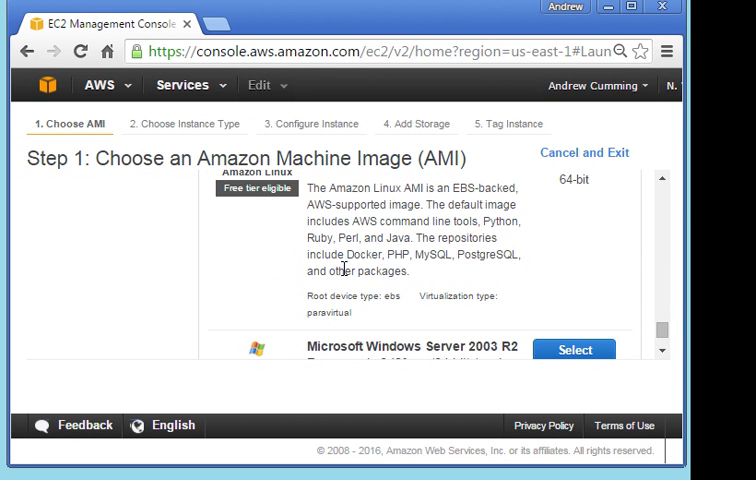
scroll("down", 3)
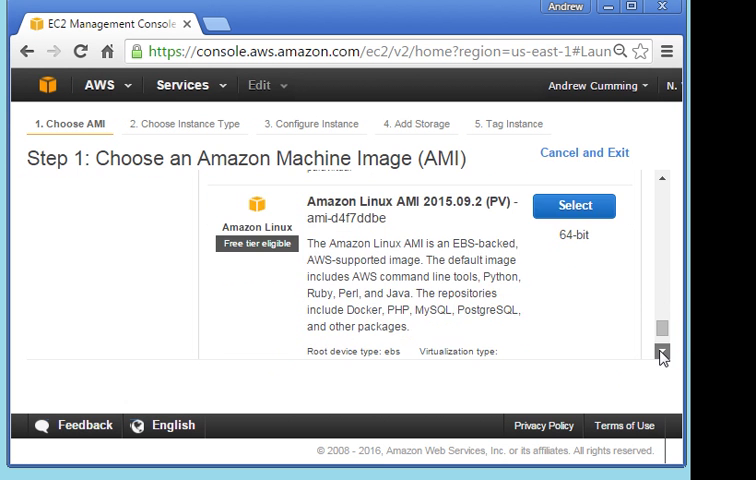
scroll("down", 3)
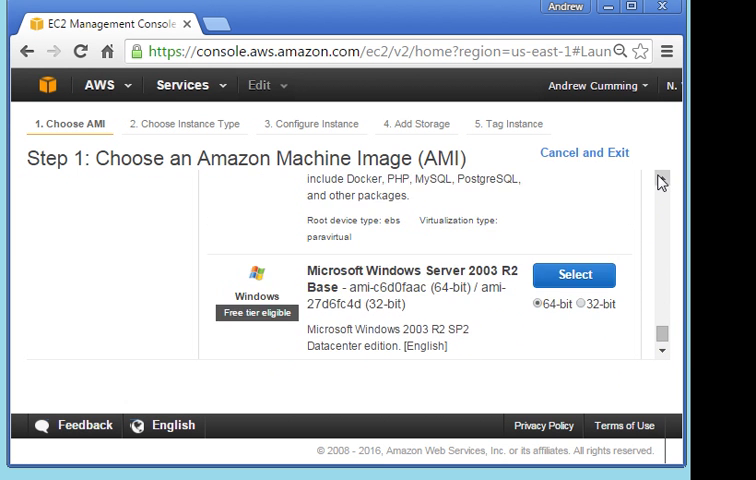
scroll("down", 3)
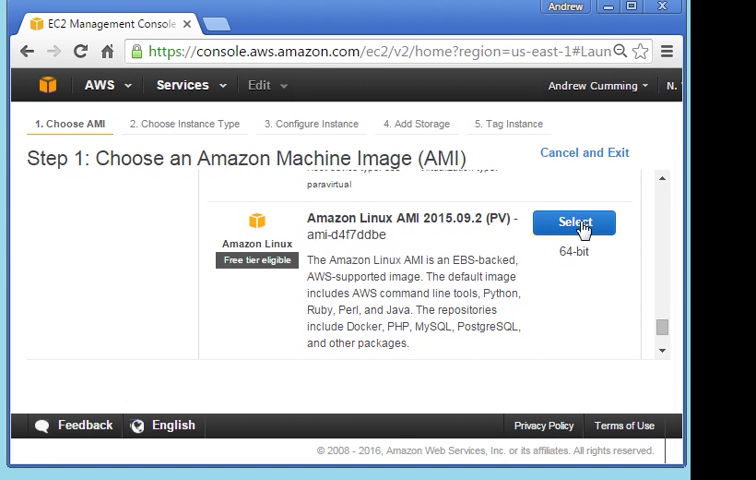
Select Amazon Linux AMI (PV) on t1.micro and keep default details, storage and tags through to security settings
left_click(572, 222)
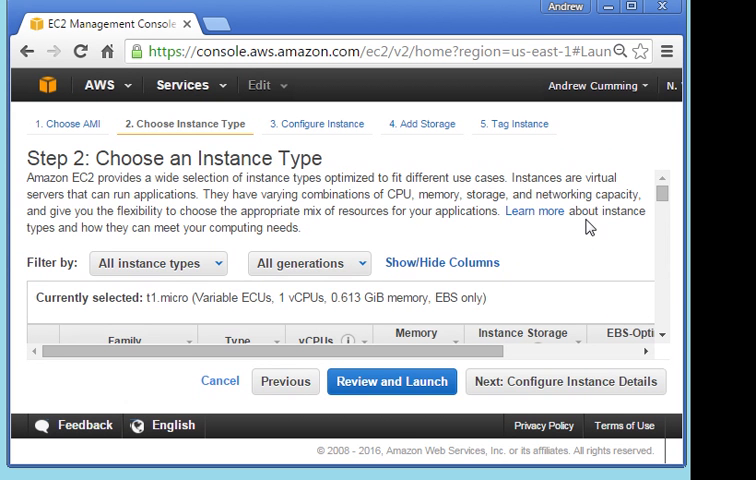
mouse_move(380, 228)
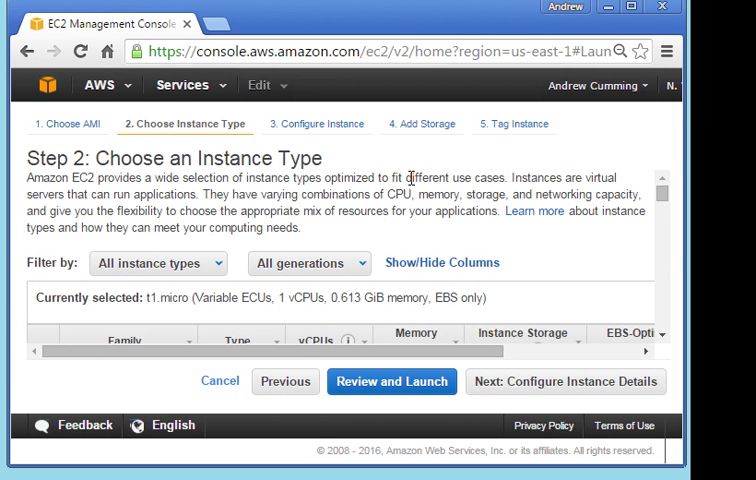
scroll("down", 3)
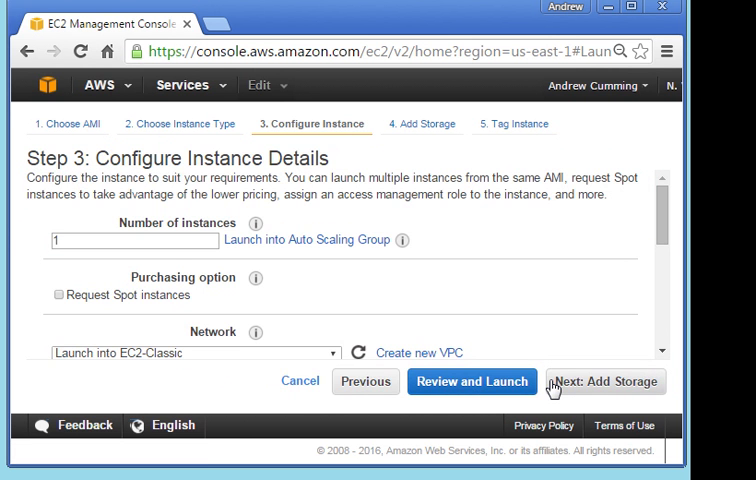
scroll("down", 3)
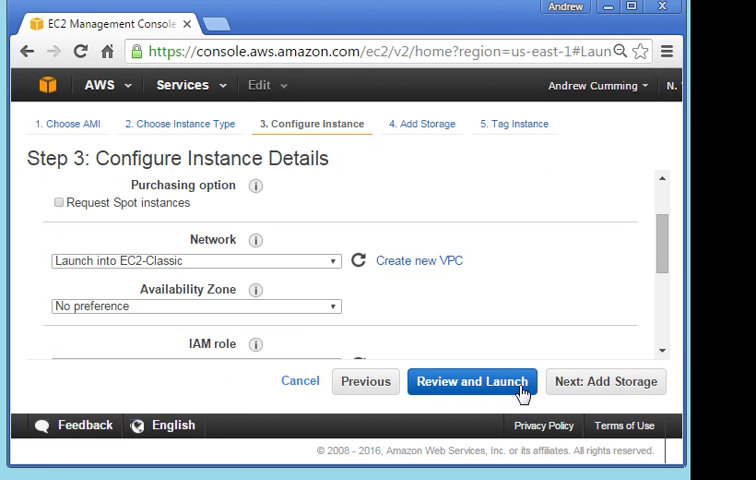
left_click(604, 380)
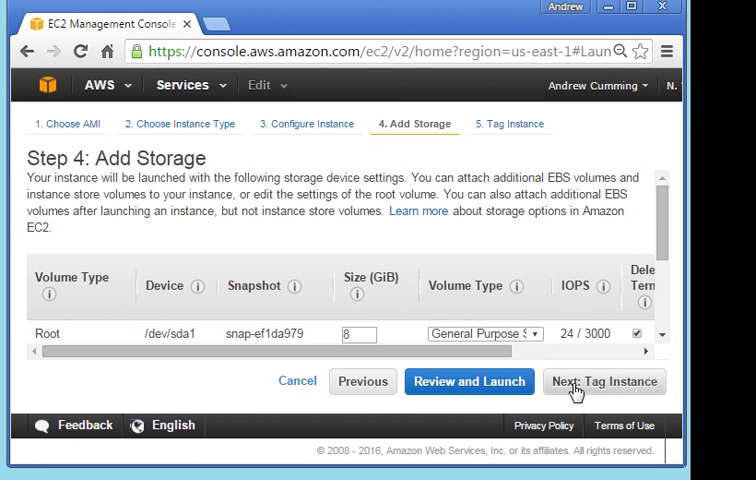
left_click(608, 380)
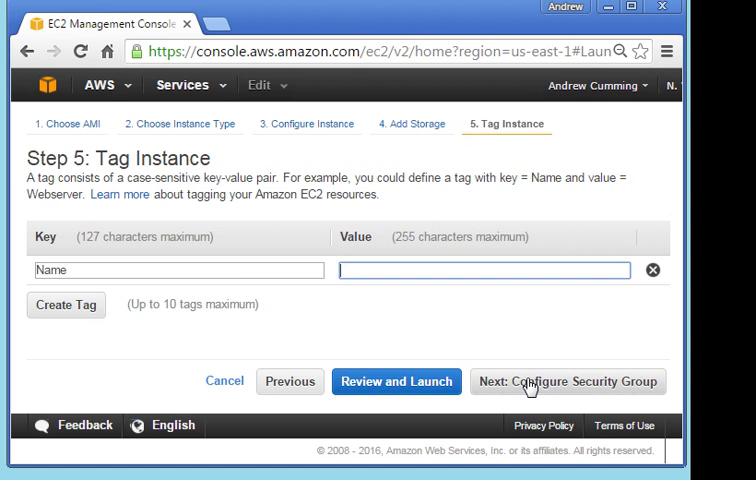
left_click(568, 380)
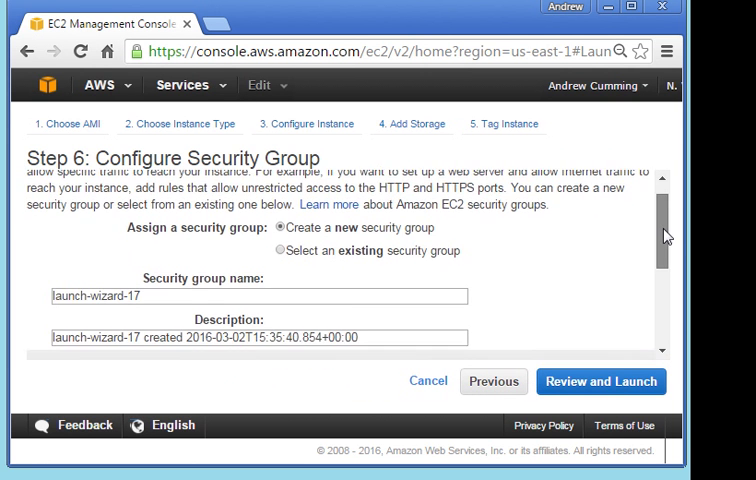
Add a second inbound rule of type HTTP beside SSH, then review and launch the instance
scroll("down", 3)
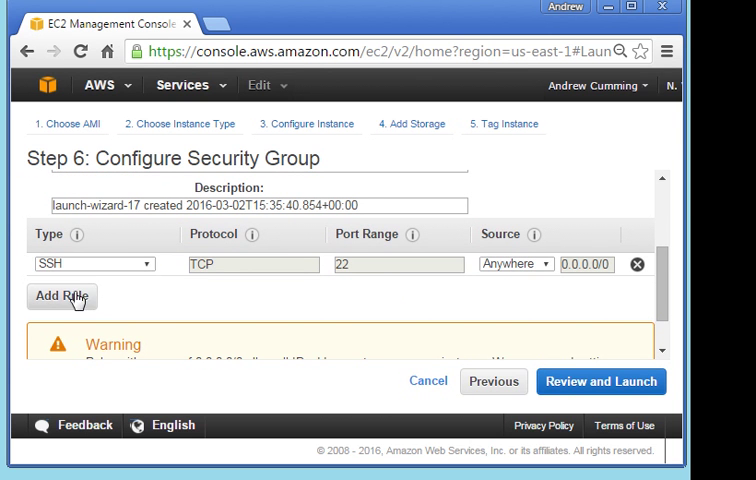
left_click(60, 296)
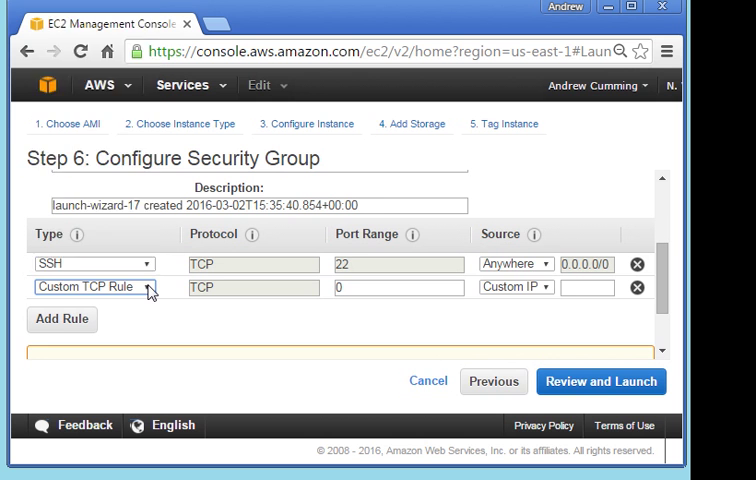
left_click(96, 288)
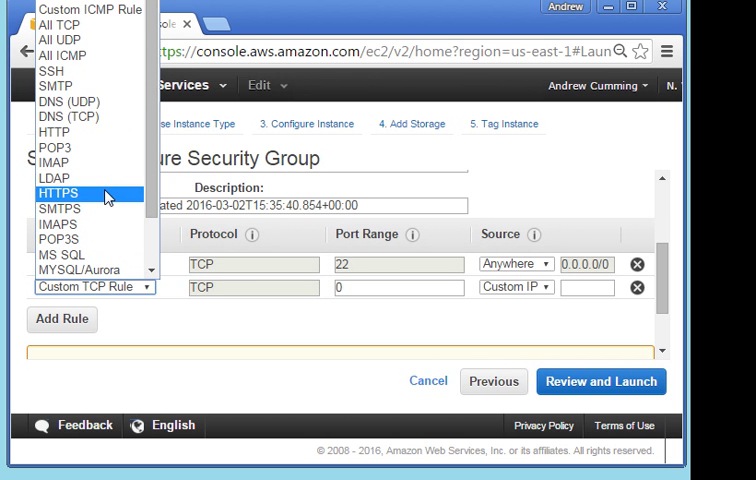
mouse_move(56, 132)
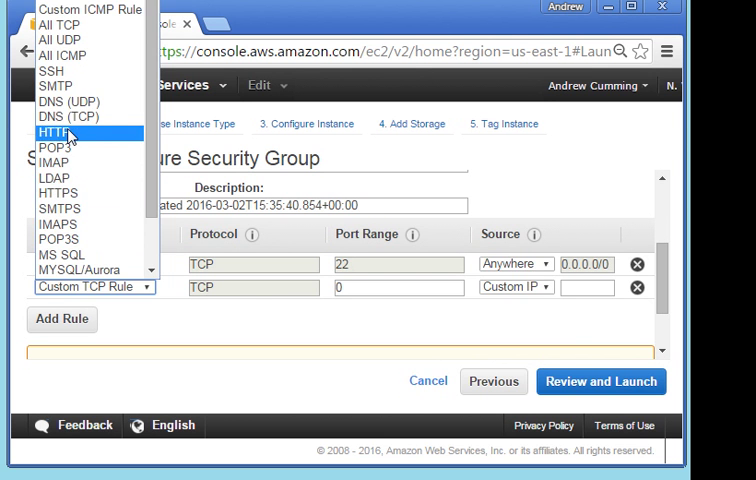
left_click(56, 132)
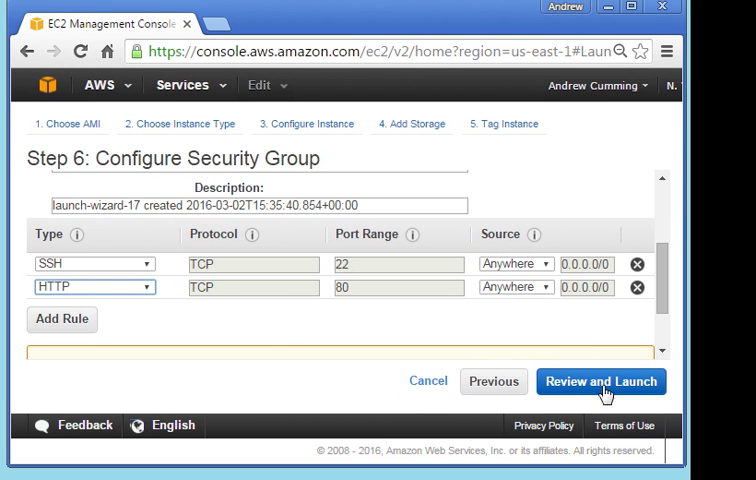
left_click(600, 380)
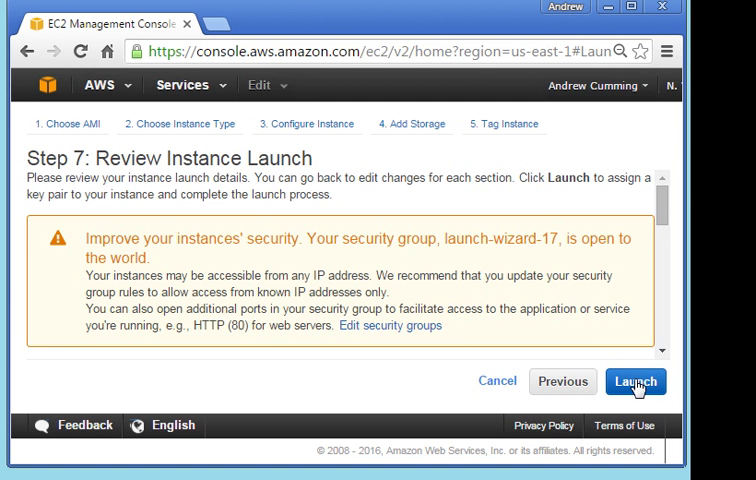
left_click(636, 380)
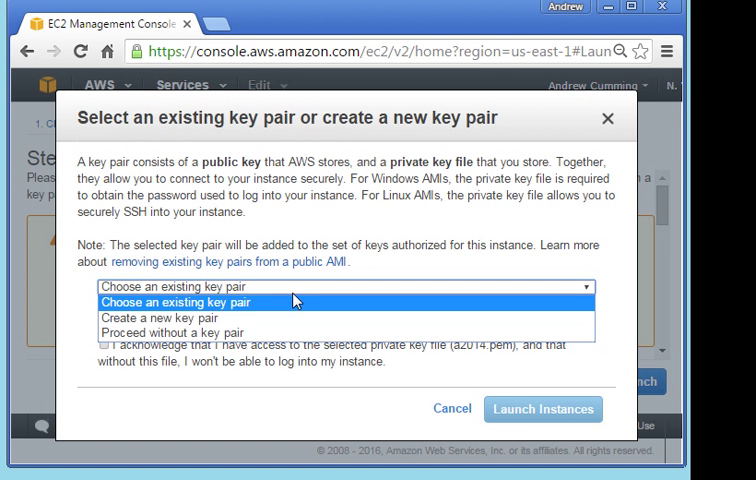
mouse_move(280, 318)
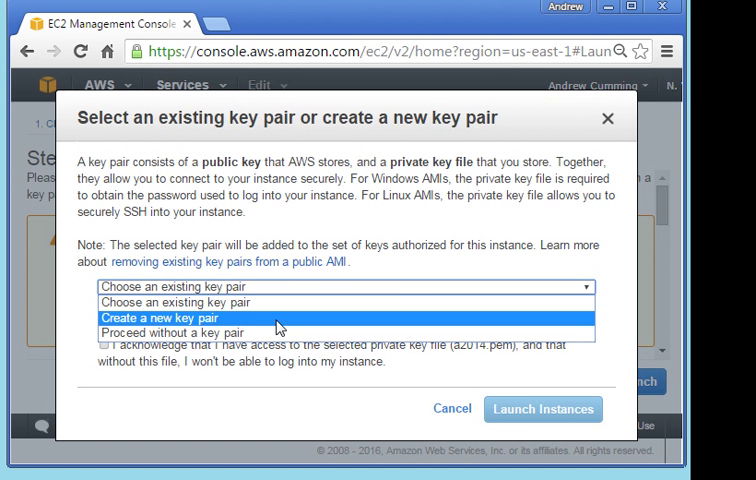
Create a new key pair named vlog and download its vlog.pem private key
left_click(172, 316)
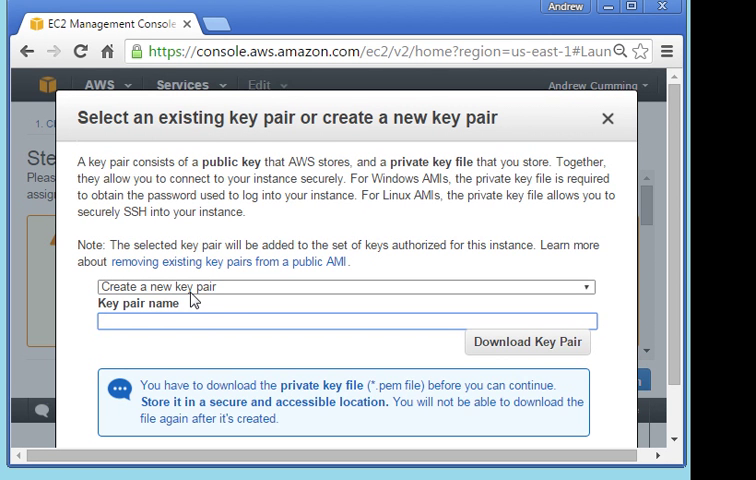
type("vlog")
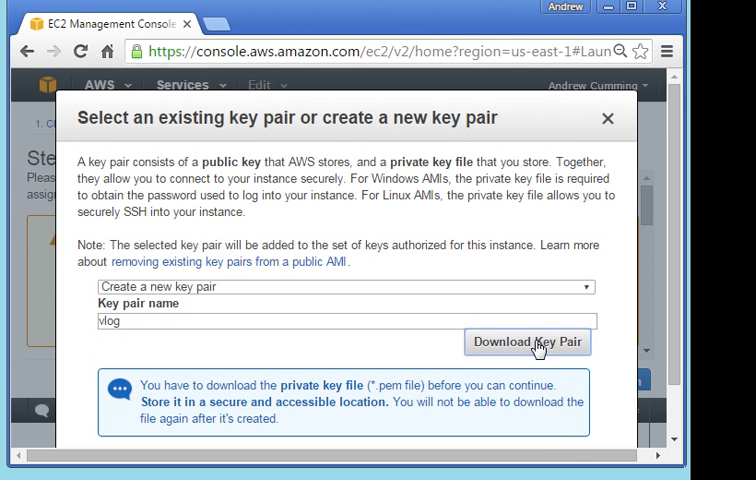
left_click(528, 340)
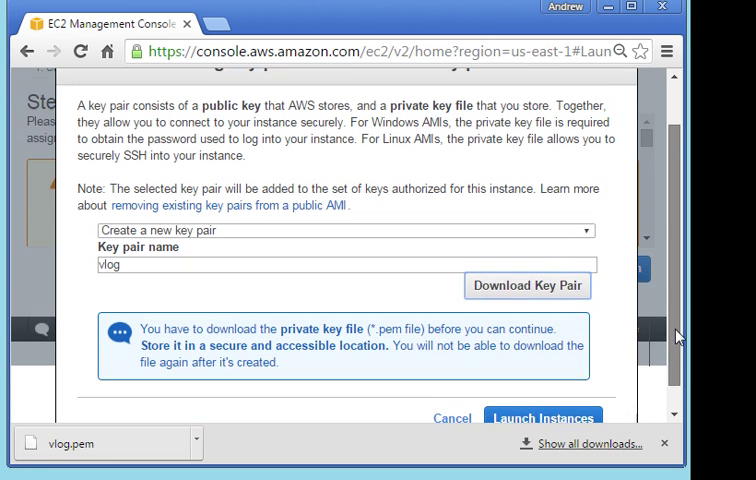
Launch the instance with the vlog key pair and view it pending in the instances list
left_click(544, 418)
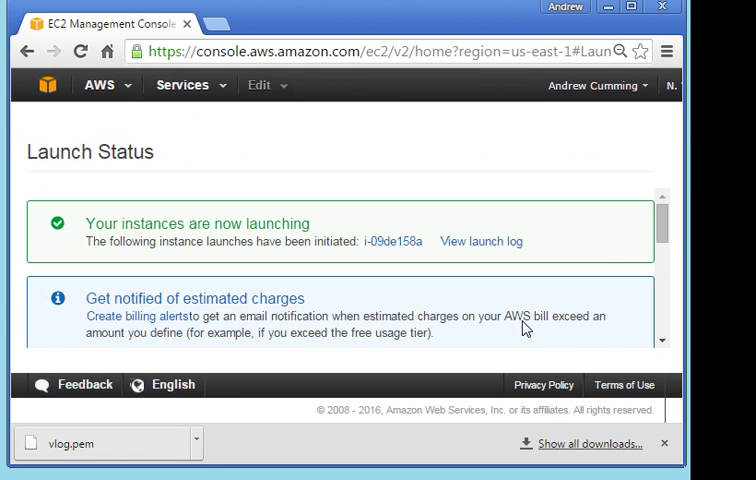
scroll("down", 3)
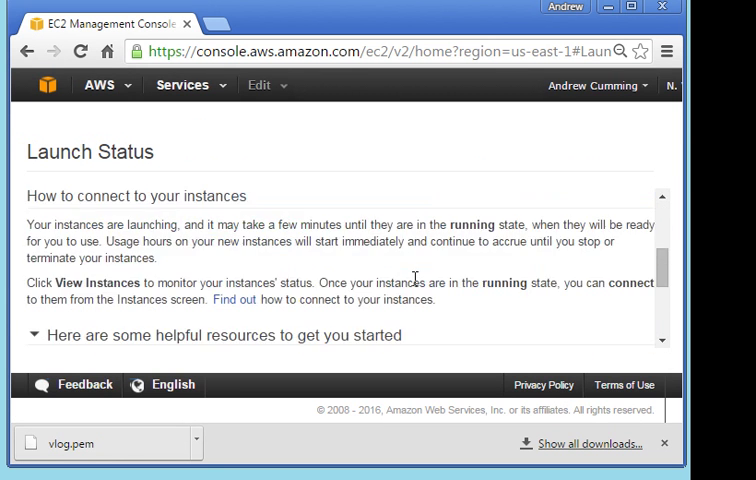
scroll("down", 3)
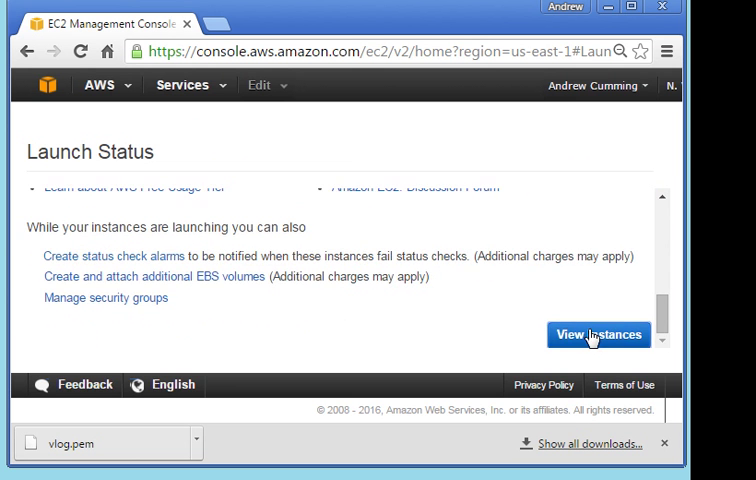
left_click(598, 334)
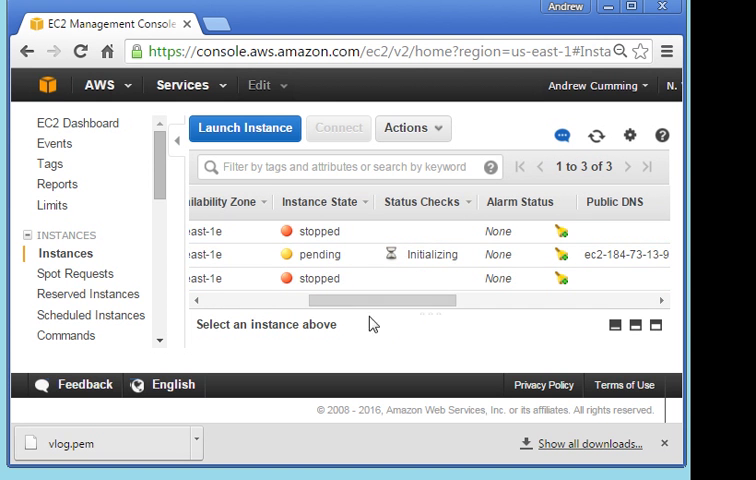
Select the new instance and highlight its Public DNS value in the details pane
left_click_drag(350, 300, 434, 304)
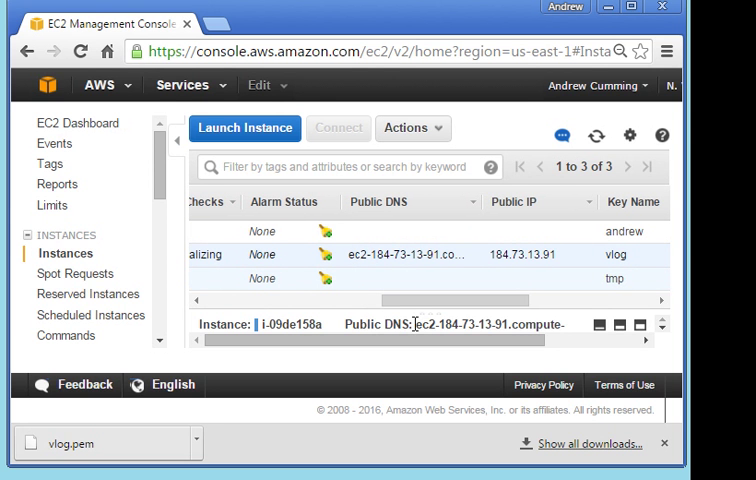
double_click(490, 324)
type("https://aws.amazon.com/")
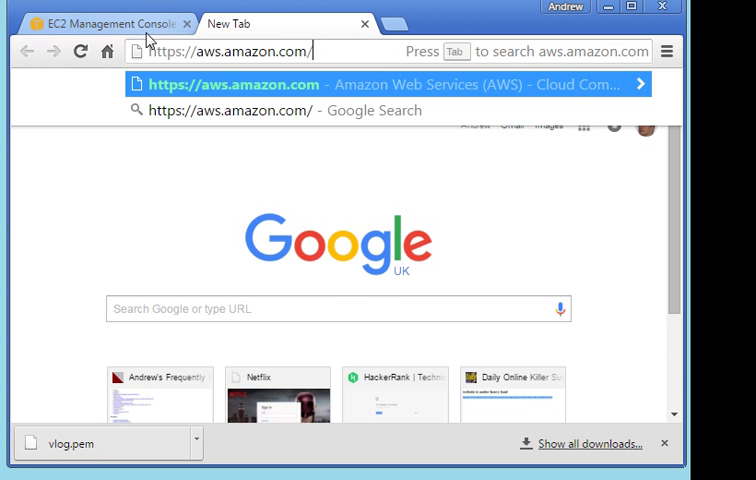
Browse to ec2-184-73-13-91.compute-1.amazonaws.com, get connection refused, and return to the EC2 console tab
left_click(100, 24)
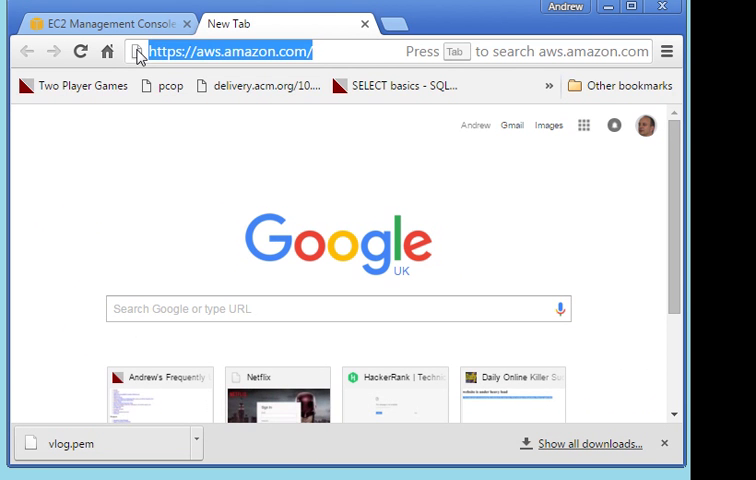
type("ec2-184-73-13-91.compute-1.amazonaws.com")
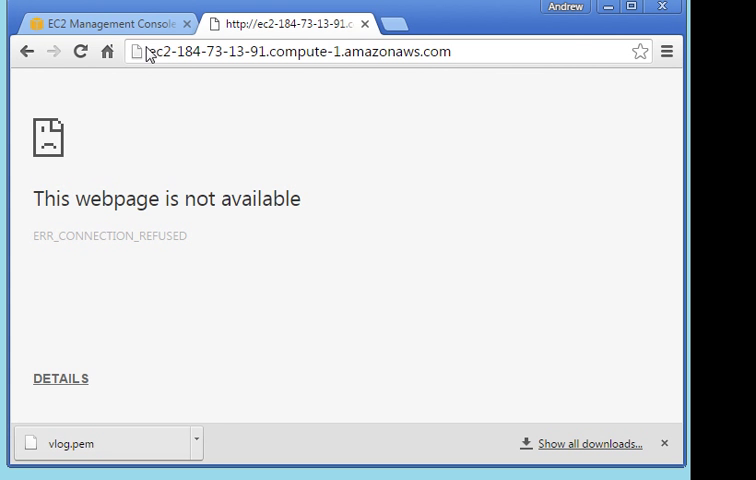
left_click(108, 24)
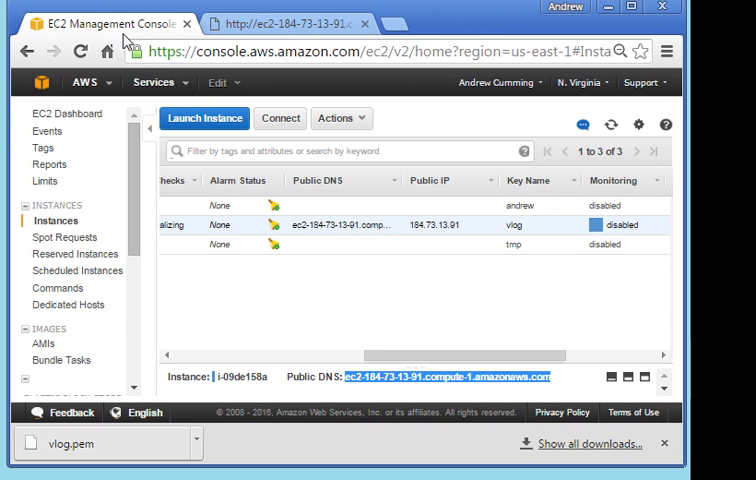